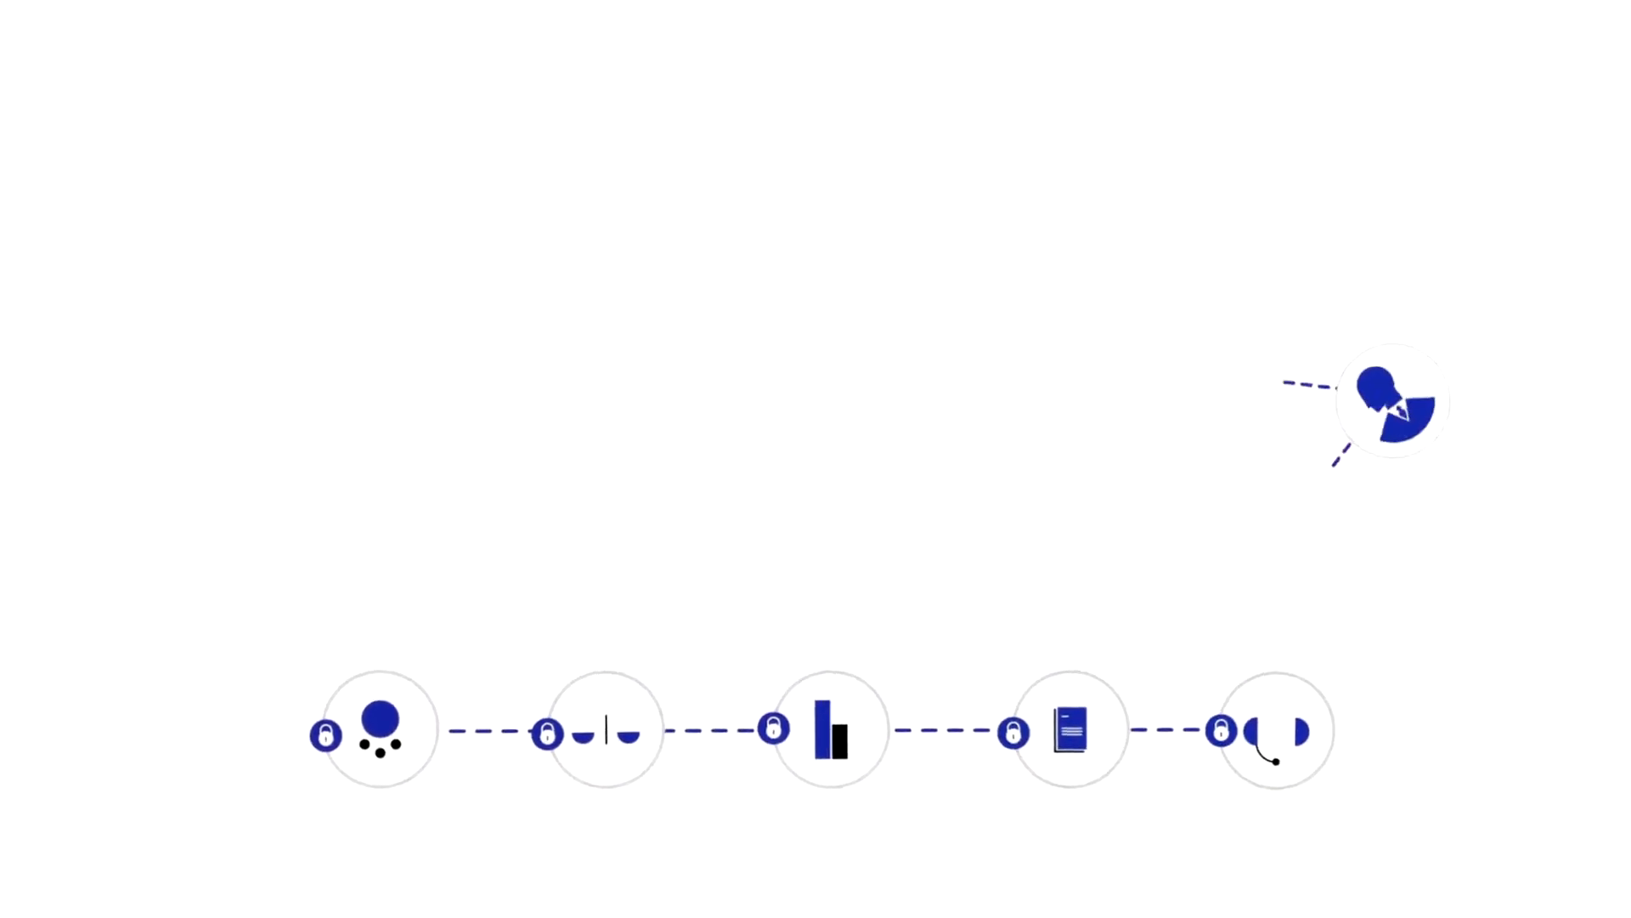
Resume playback so the business person icon appears above the locked department timeline
{"action": "left_click", "coordinate": [381, 729]}
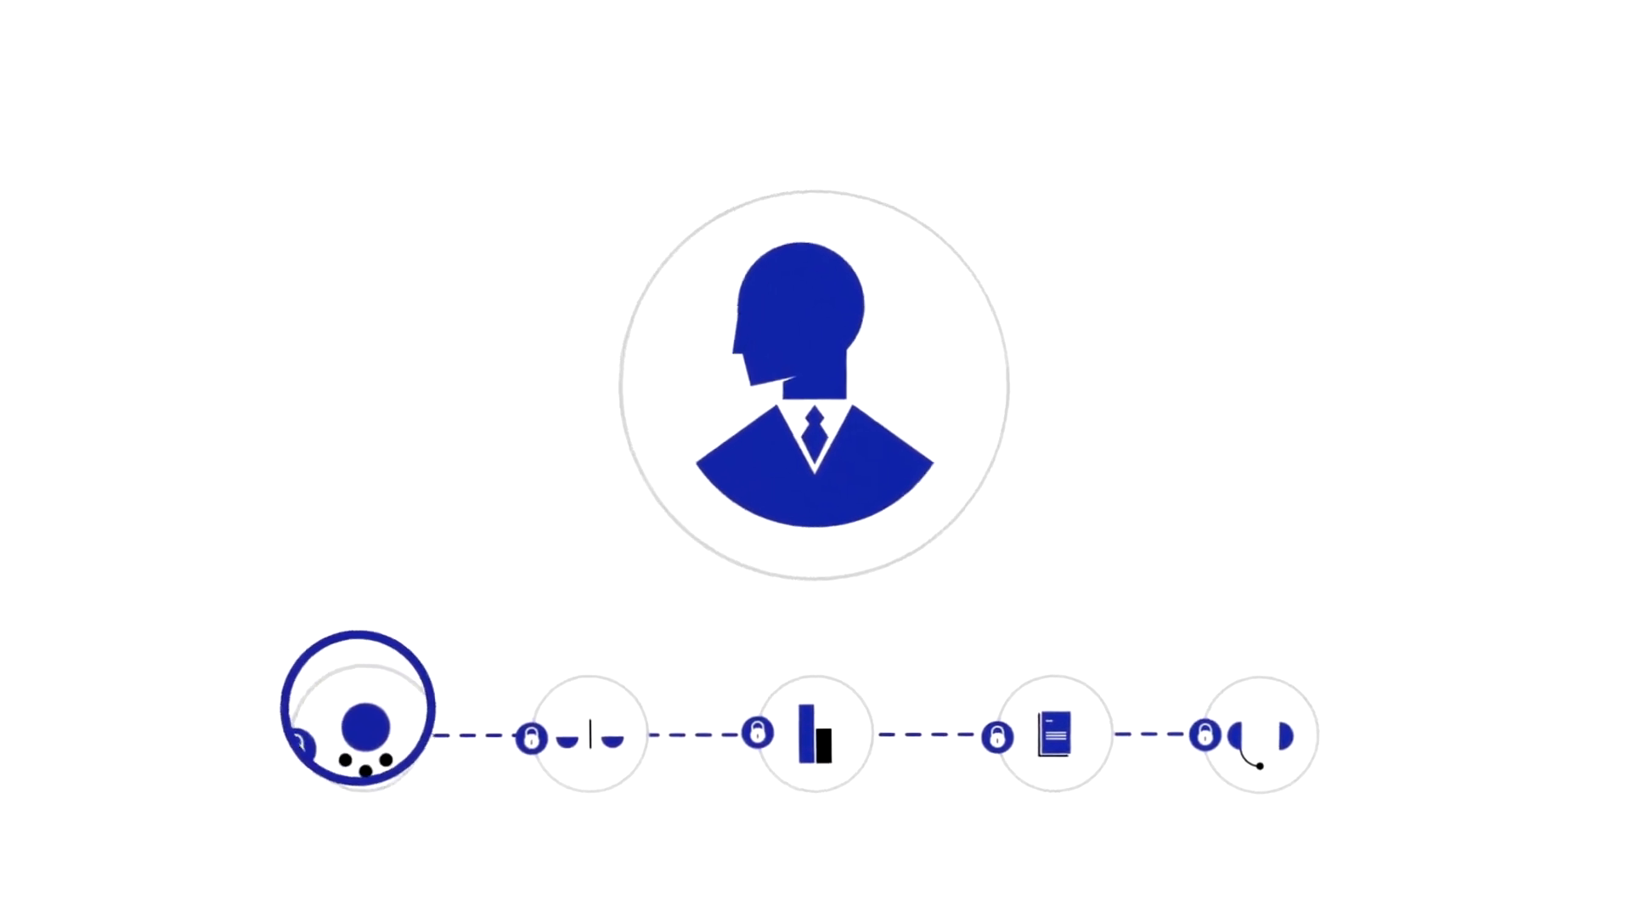